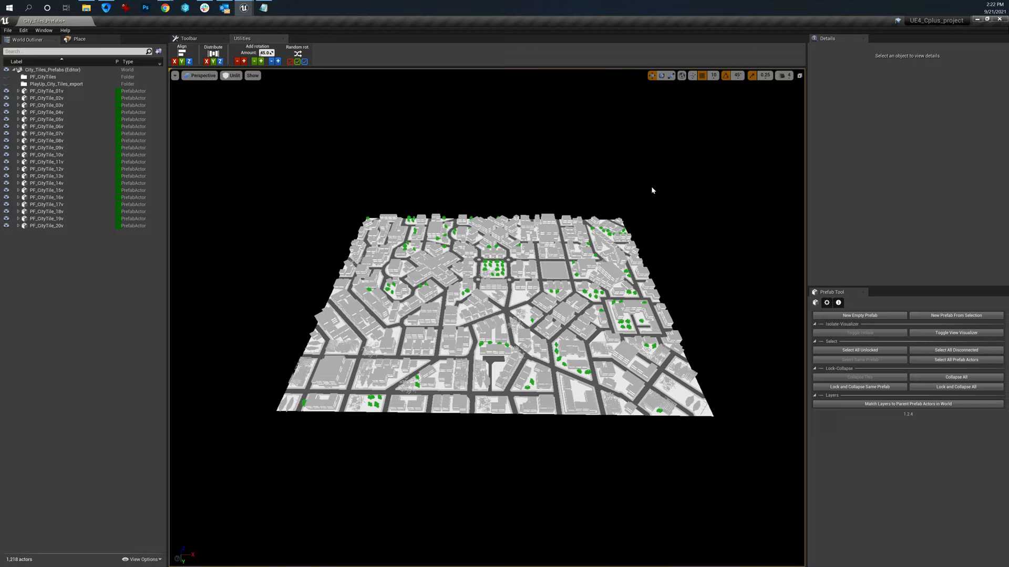
pyautogui.moveTo(391, 243)
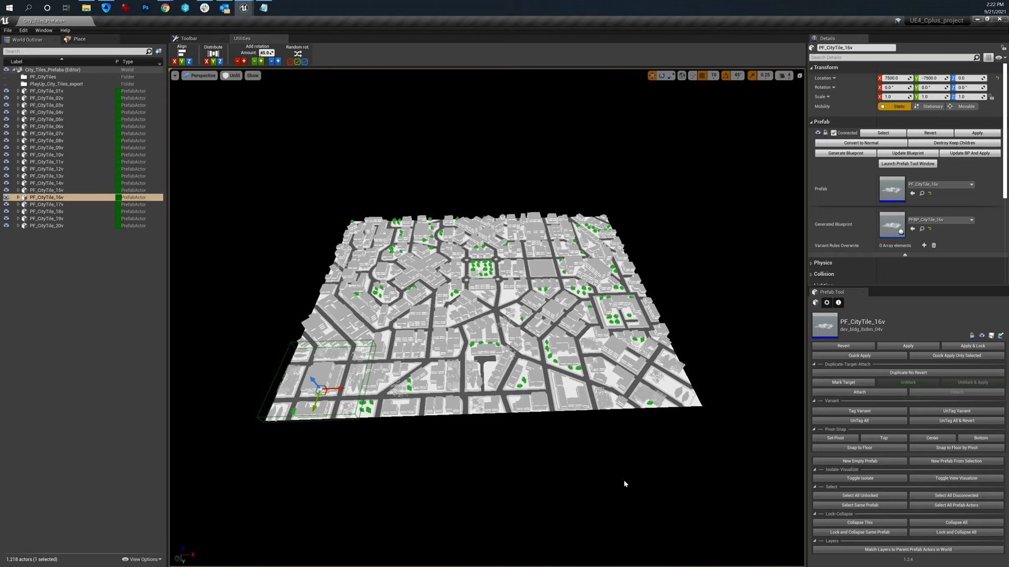
# Clear the selection and select the PF_CityTile_20v corner tile to show its prefab properties
pyautogui.click(625, 484)
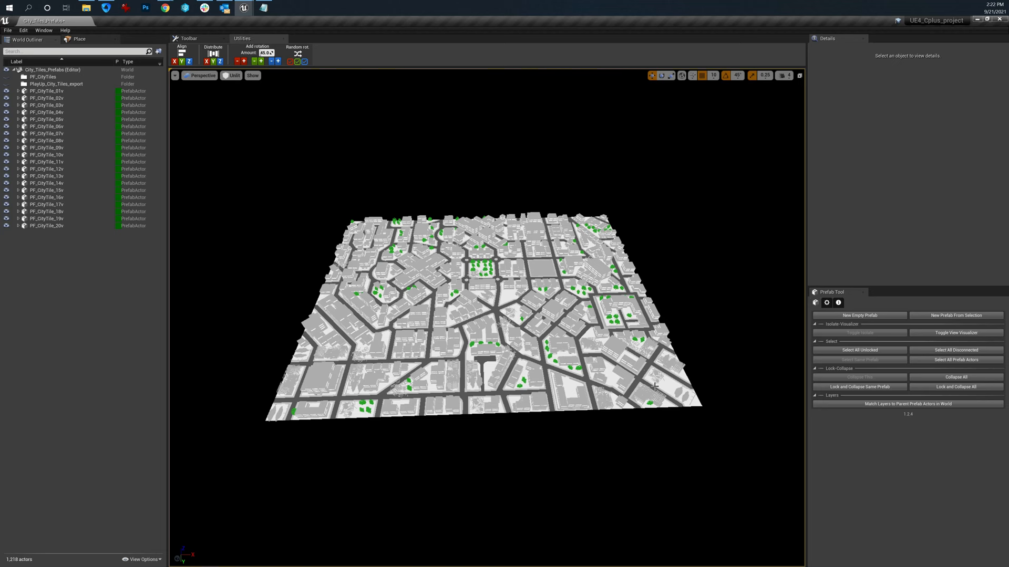
pyautogui.click(649, 367)
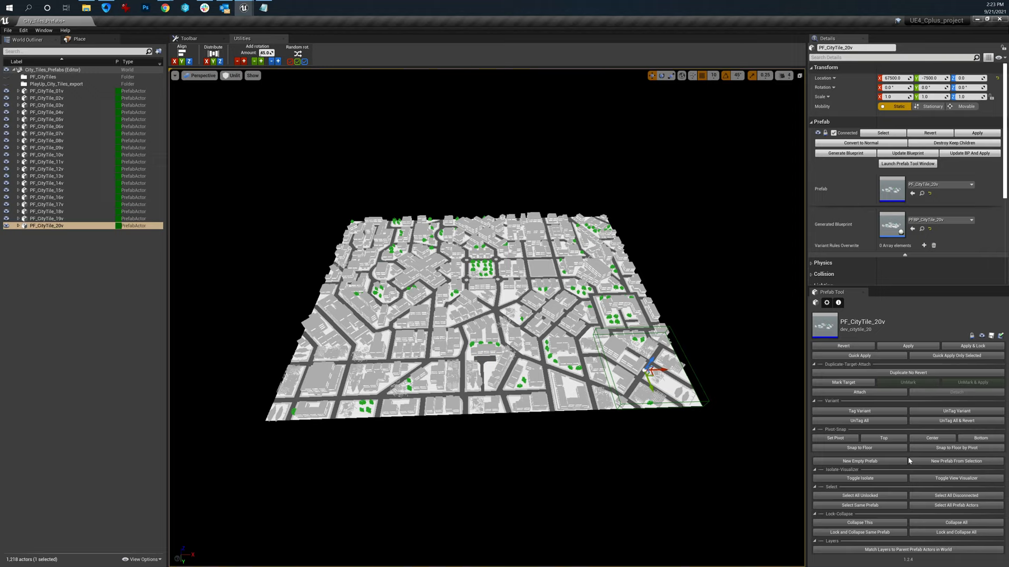
pyautogui.moveTo(238, 107)
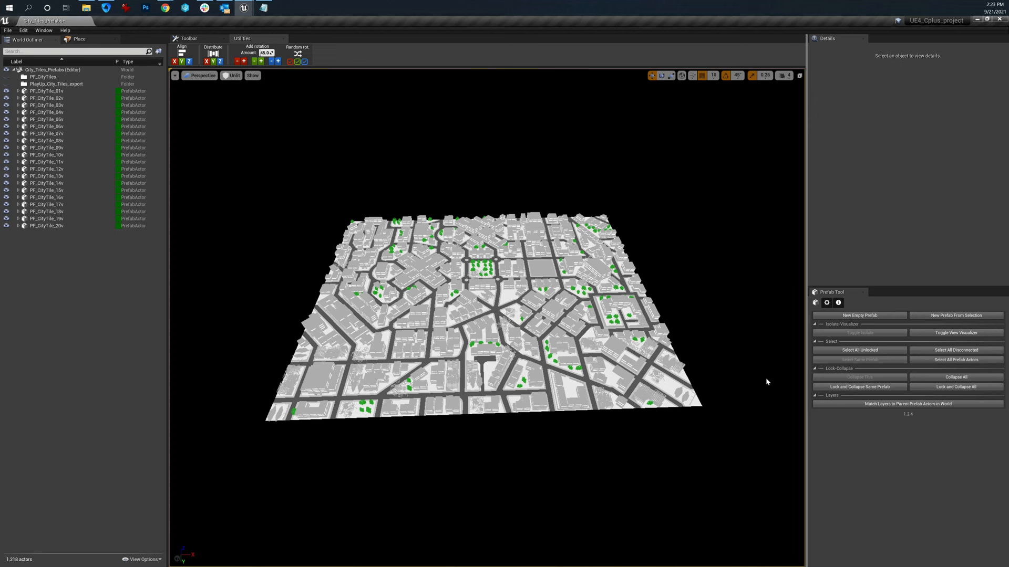
pyautogui.click(46, 226)
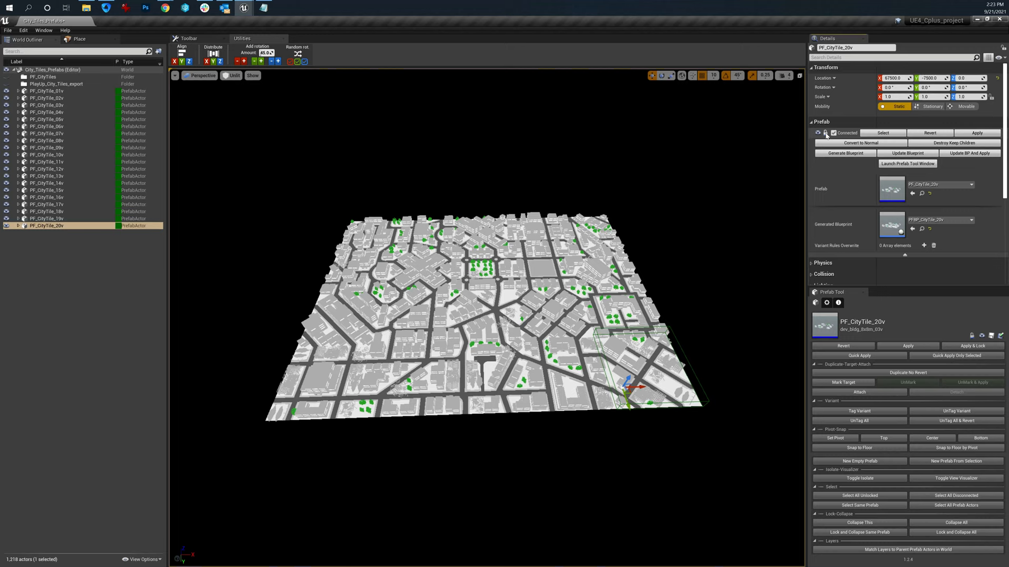
# Lock PF_CityTile_20v against edits, then unlock it again
pyautogui.click(18, 226)
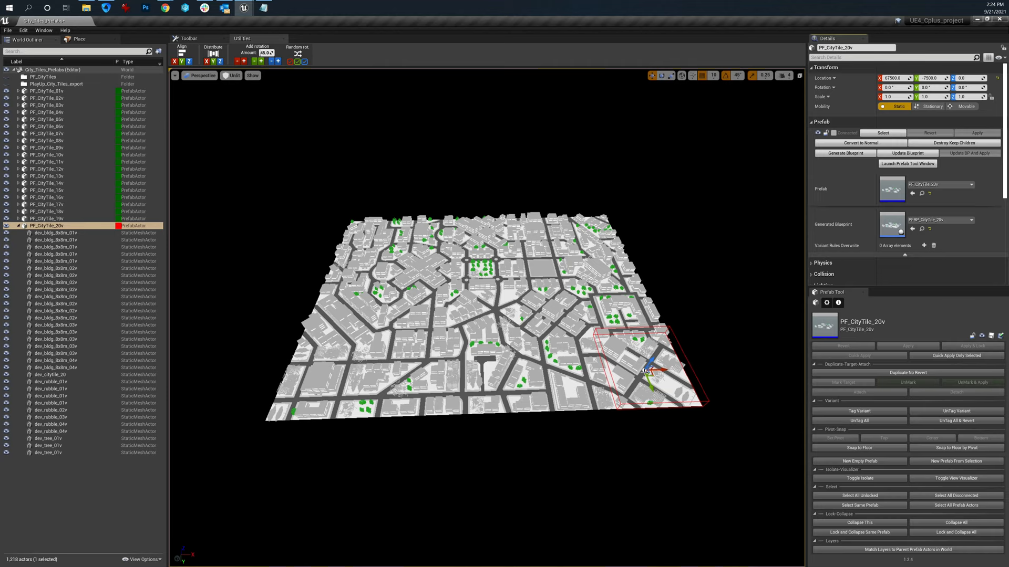
pyautogui.click(833, 134)
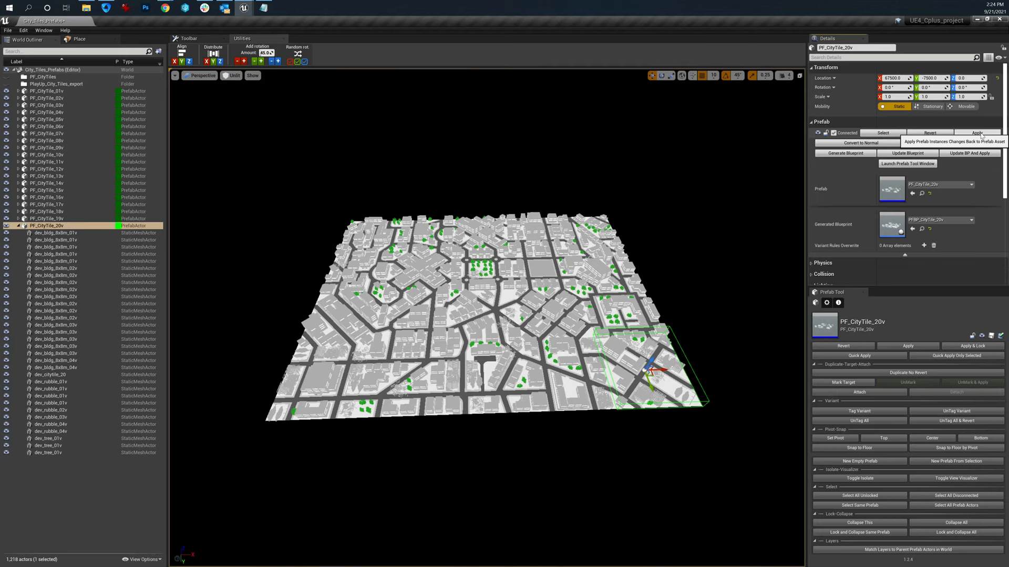
pyautogui.moveTo(858, 142)
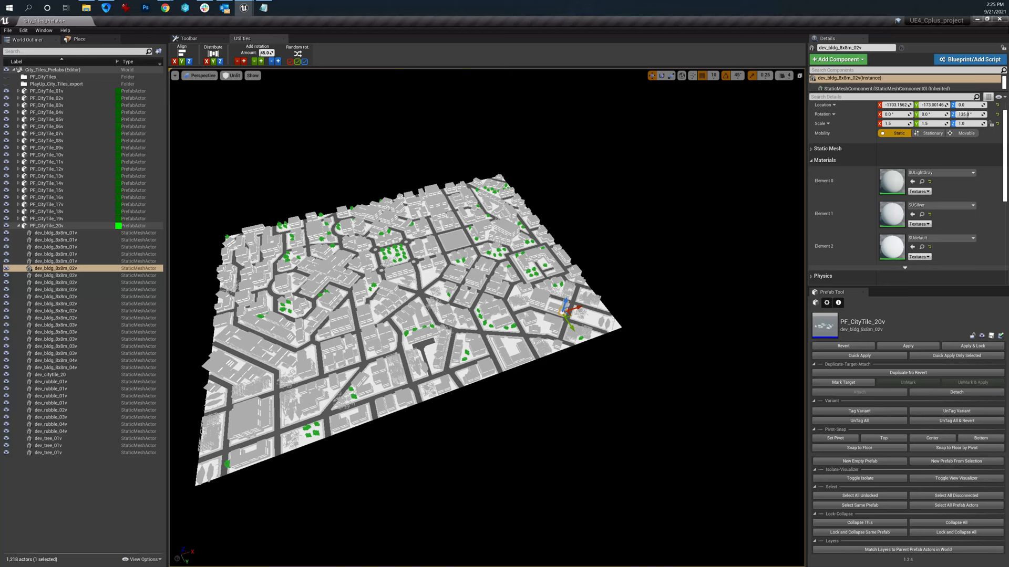
# Bring up the context actions for the selected dev_bldg_8x8m_02v building
pyautogui.rightClick(546, 315)
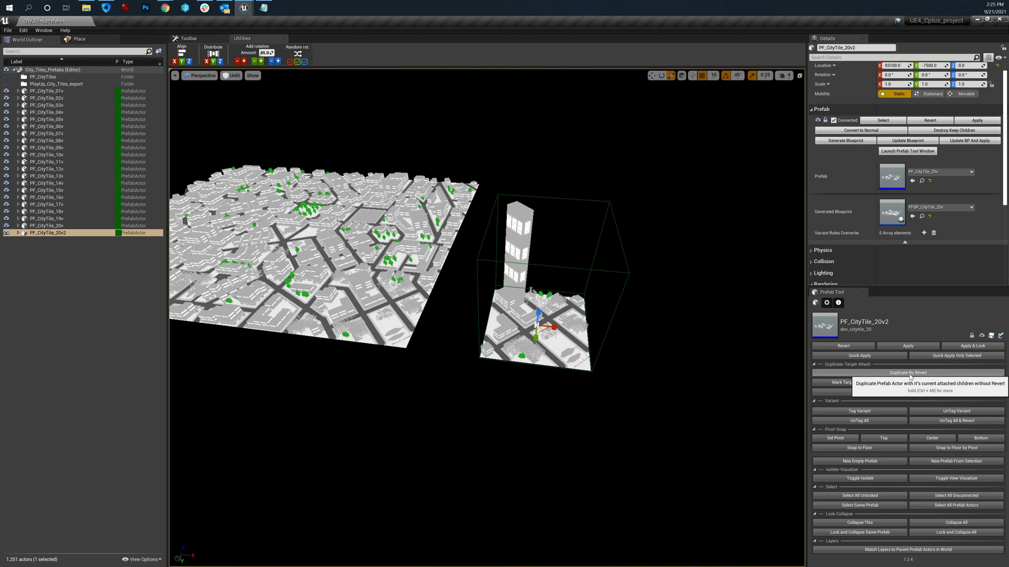
# Make another tile copy, select PF_CityTile_20v3, then switch to PF_CityTile_20v2
pyautogui.click(908, 372)
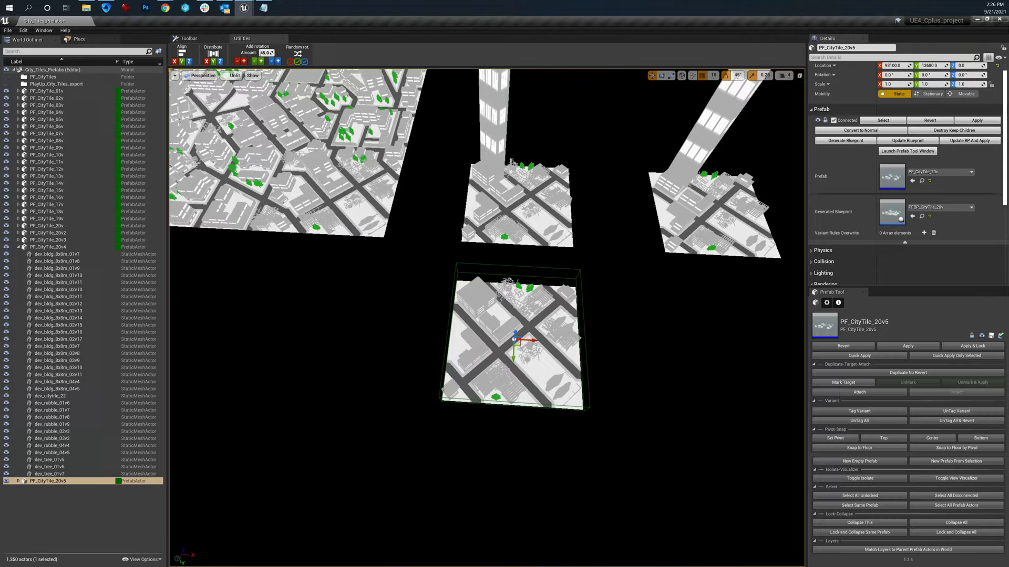
pyautogui.click(48, 240)
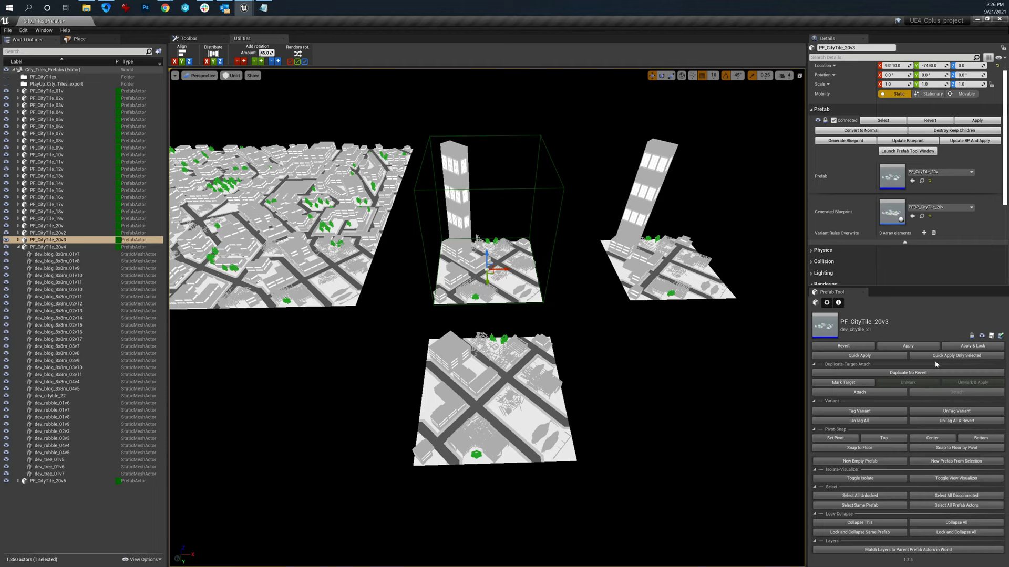
pyautogui.moveTo(935, 365)
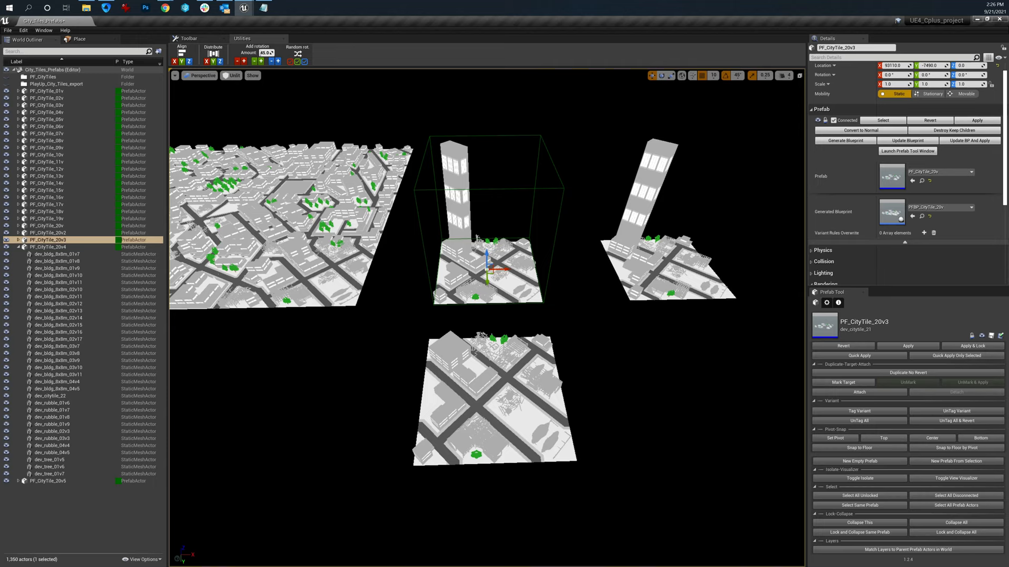
pyautogui.click(48, 234)
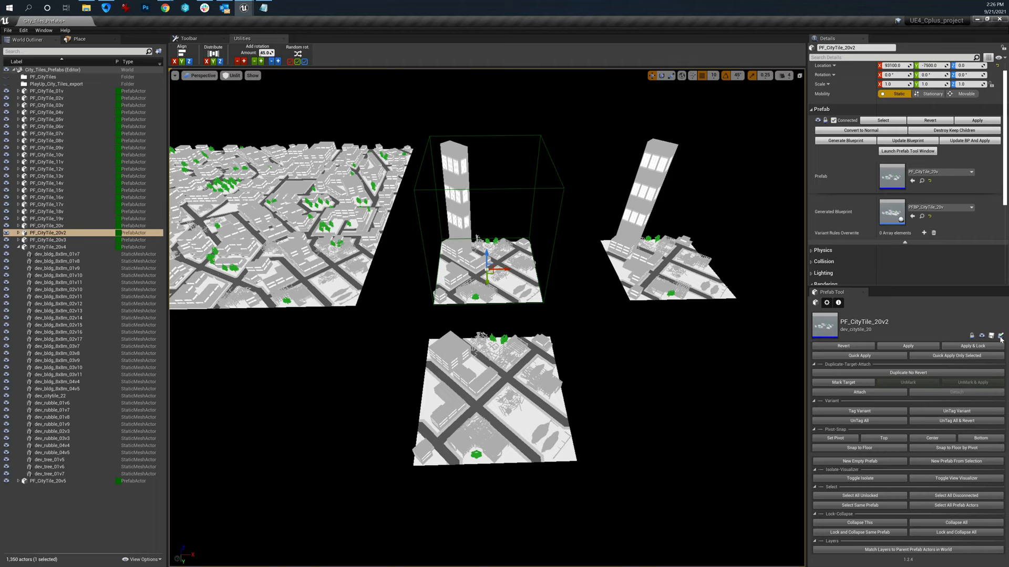
pyautogui.moveTo(956, 356)
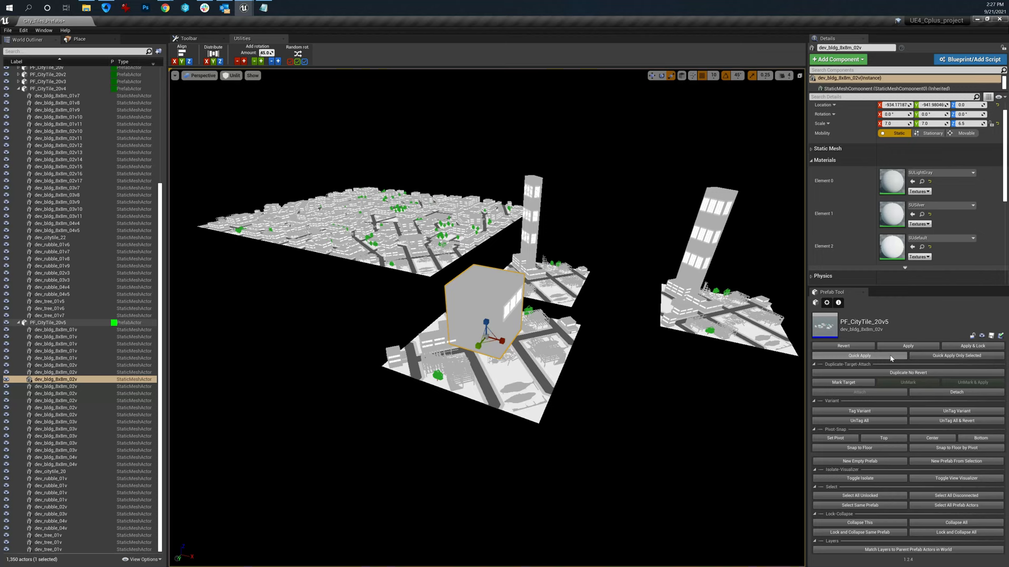
# Quick Apply the boxy building edit to all tile copies, then undo the apply
pyautogui.click(858, 356)
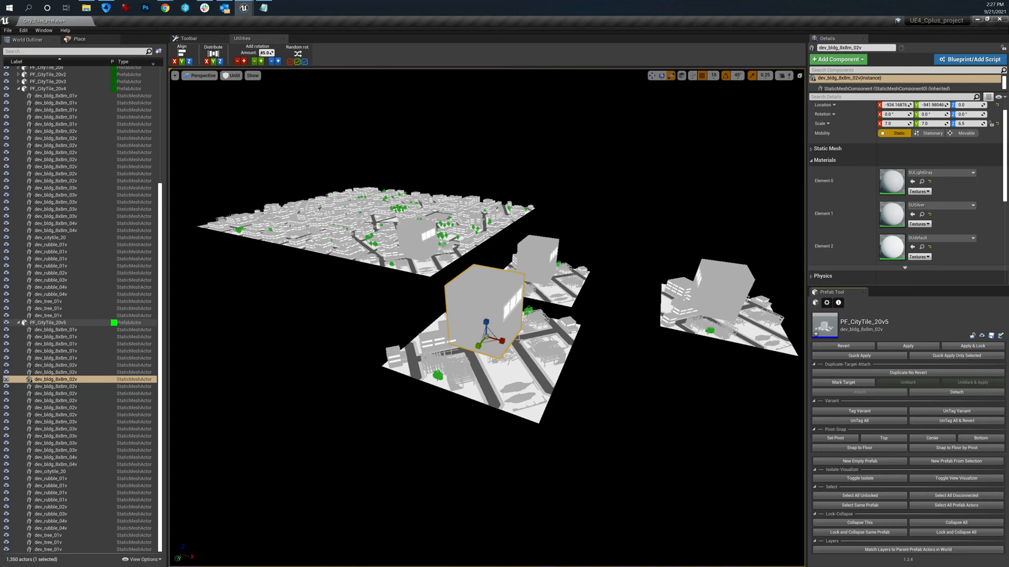
pyautogui.click(908, 345)
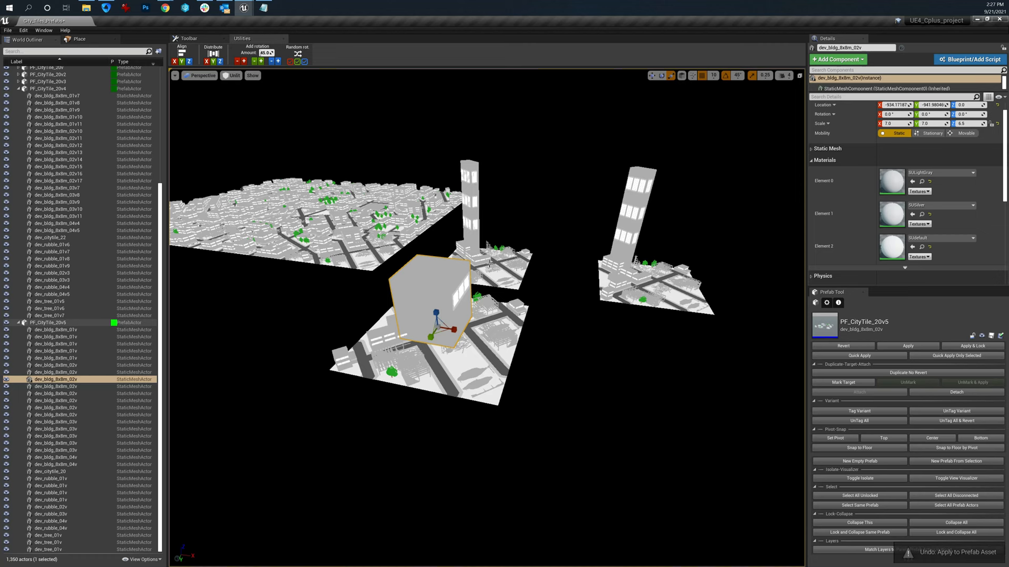
pyautogui.click(859, 356)
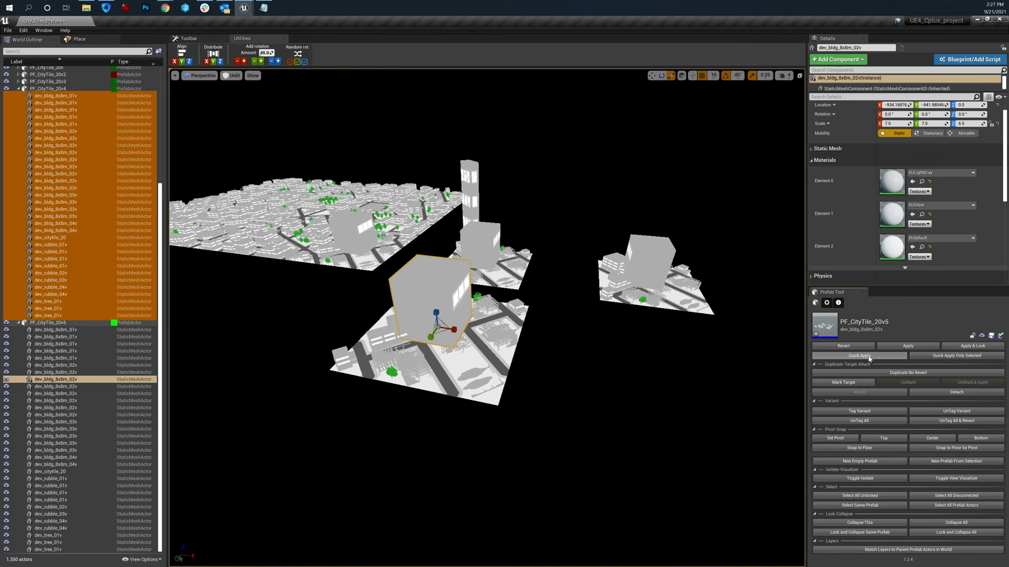
pyautogui.click(858, 356)
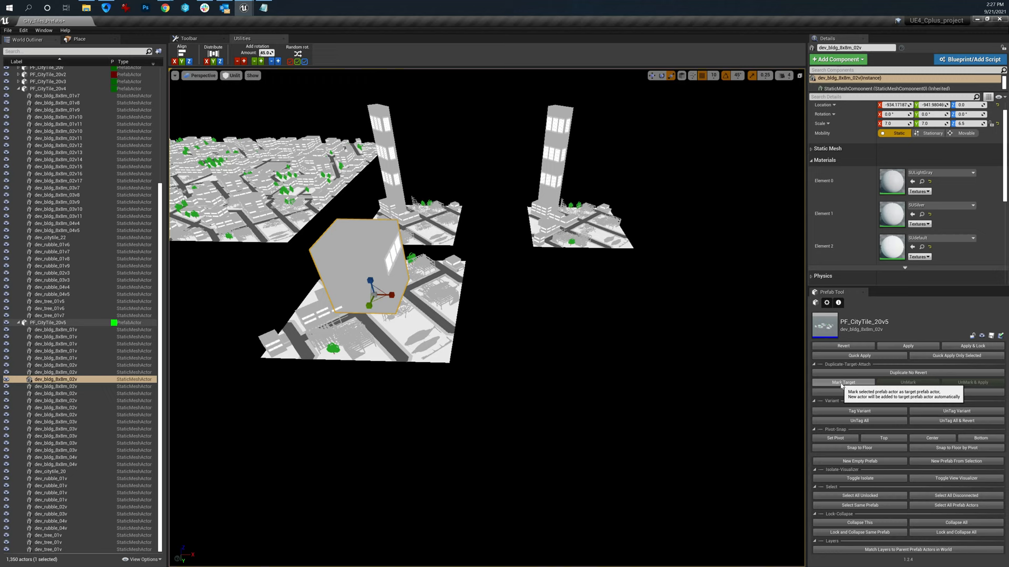
# Mark PF_CityTile_20v5 as the target prefab and select the dev_tree_01v6 tree
pyautogui.click(843, 382)
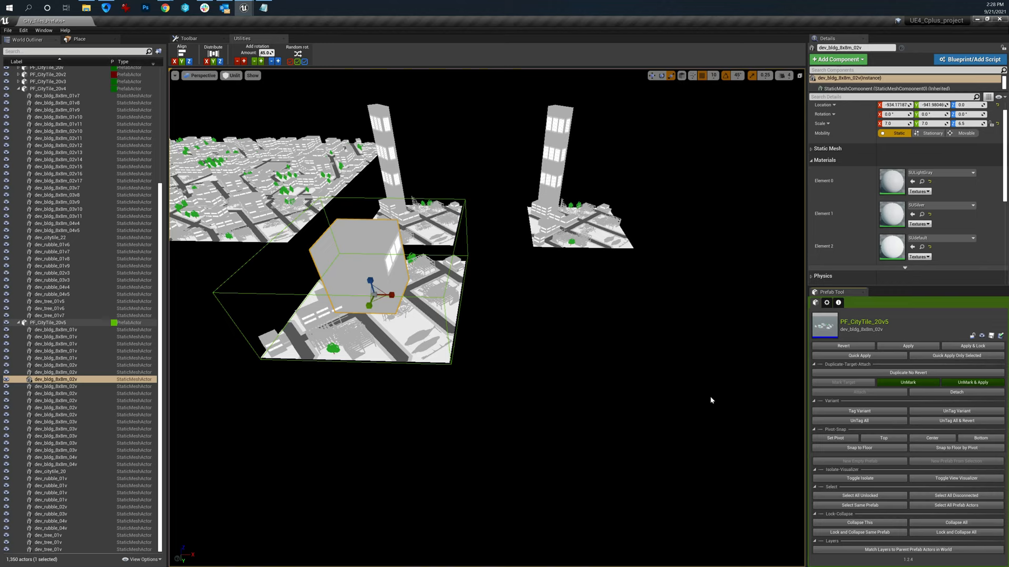
pyautogui.click(48, 322)
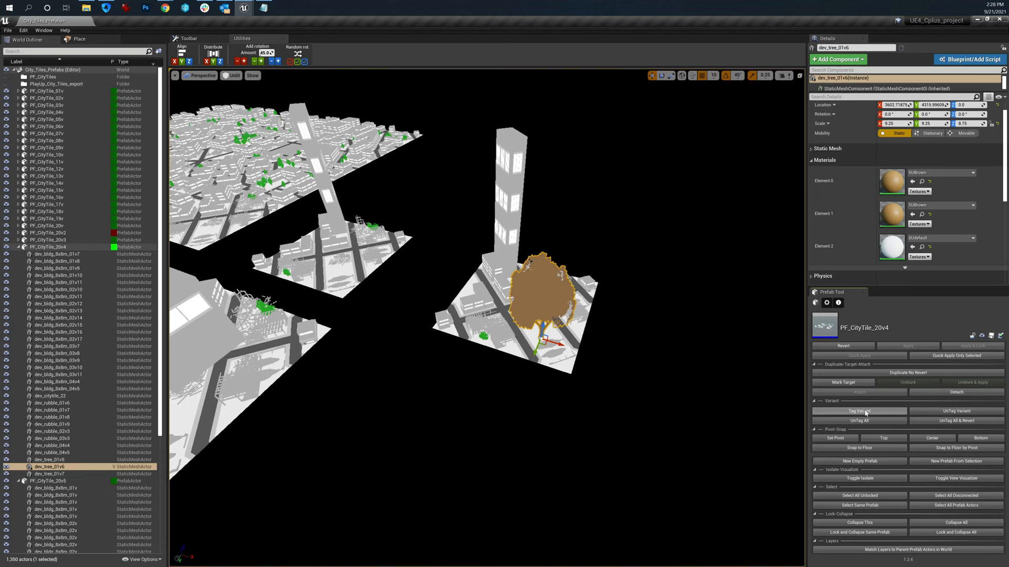
# Tag the dev_tree_01v6 tree as a prefab variant and return to PF_CityTile_20v2
pyautogui.click(48, 247)
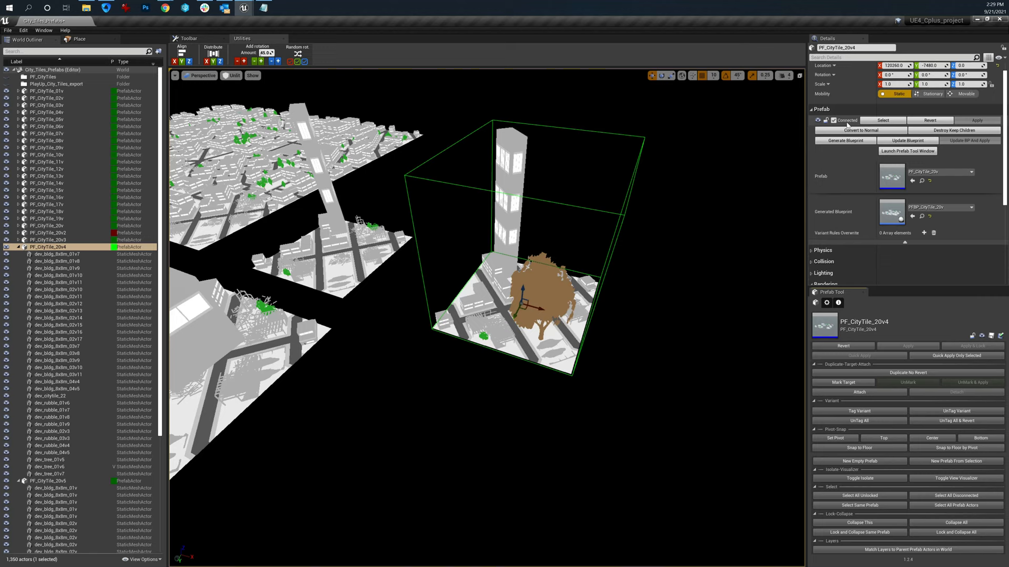
pyautogui.click(832, 120)
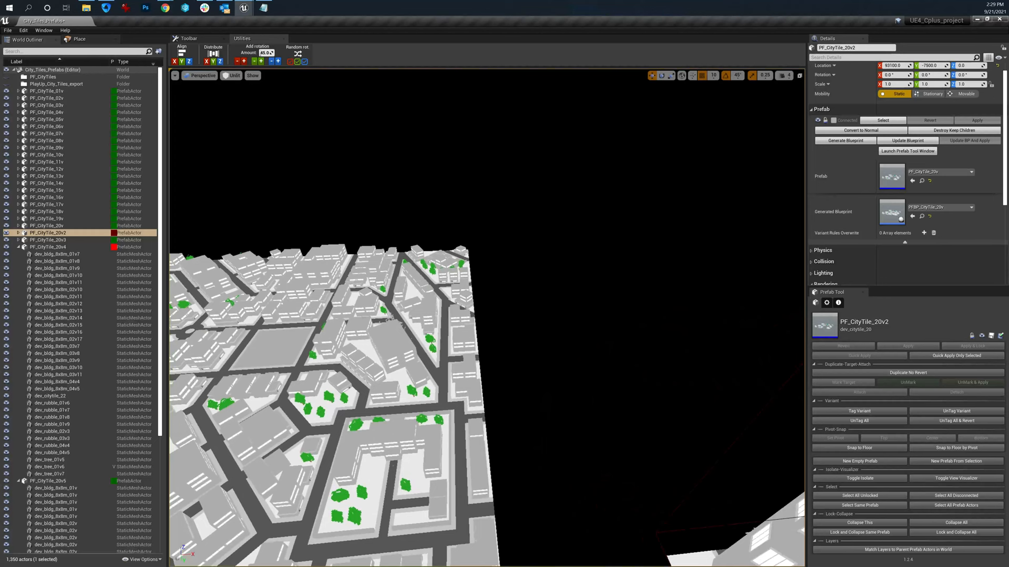
# Select the three trees on the close-up tile and create a Prefab_dev_tree_01v prefab from them
pyautogui.click(47, 162)
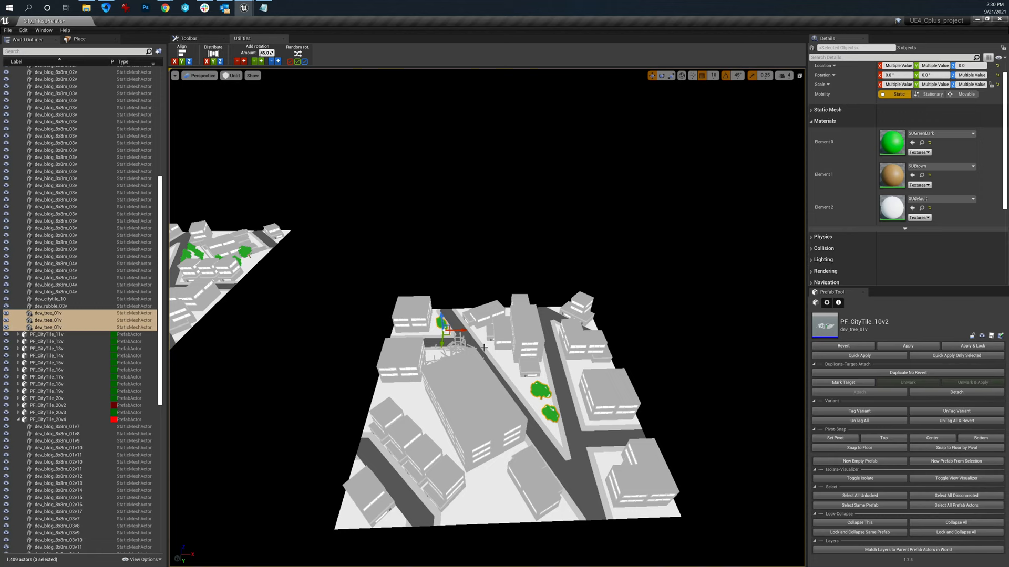
pyautogui.rightClick(483, 348)
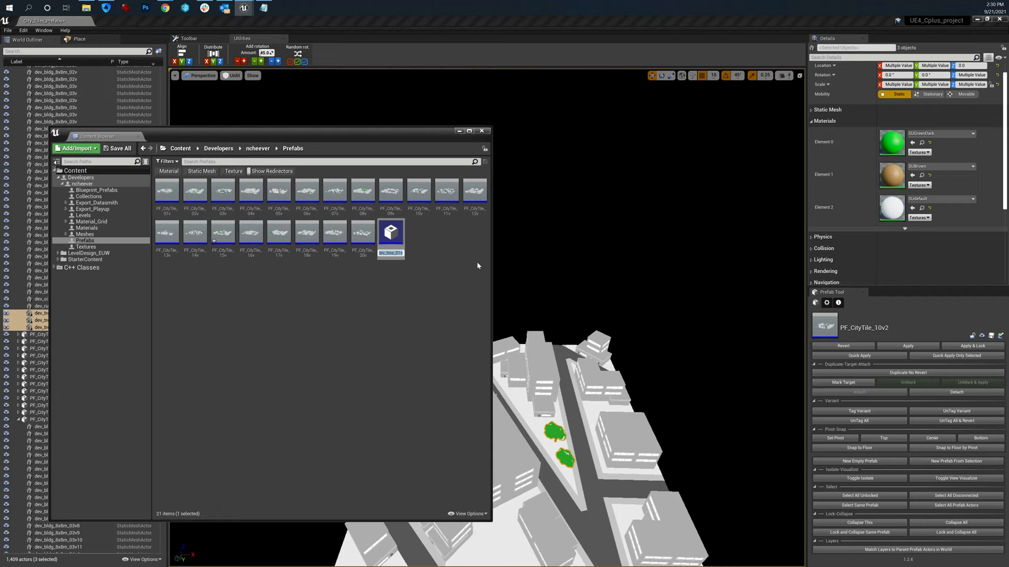
pyautogui.click(391, 234)
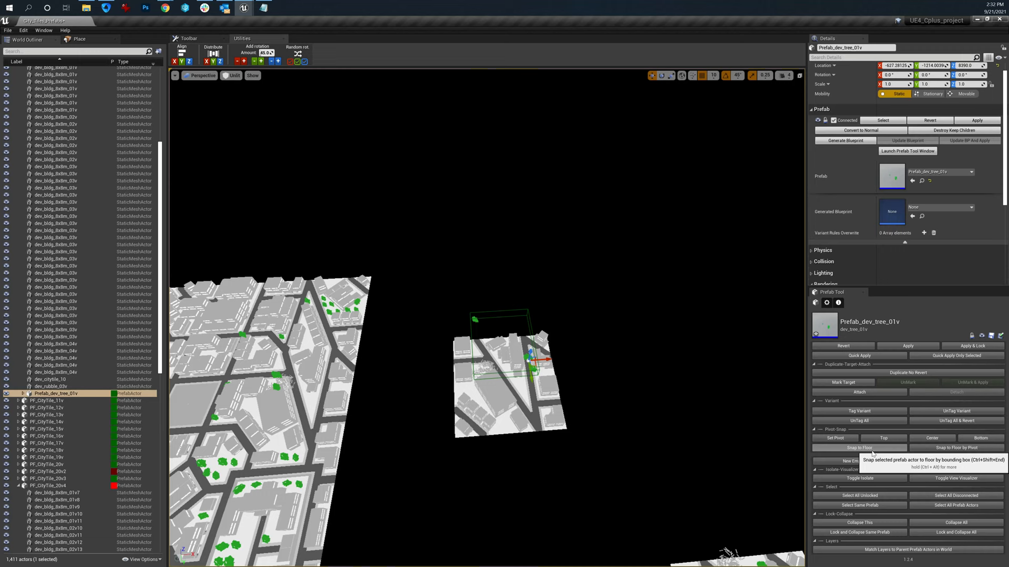
# Snap the tree prefab down onto the tile's ground surface
pyautogui.click(859, 448)
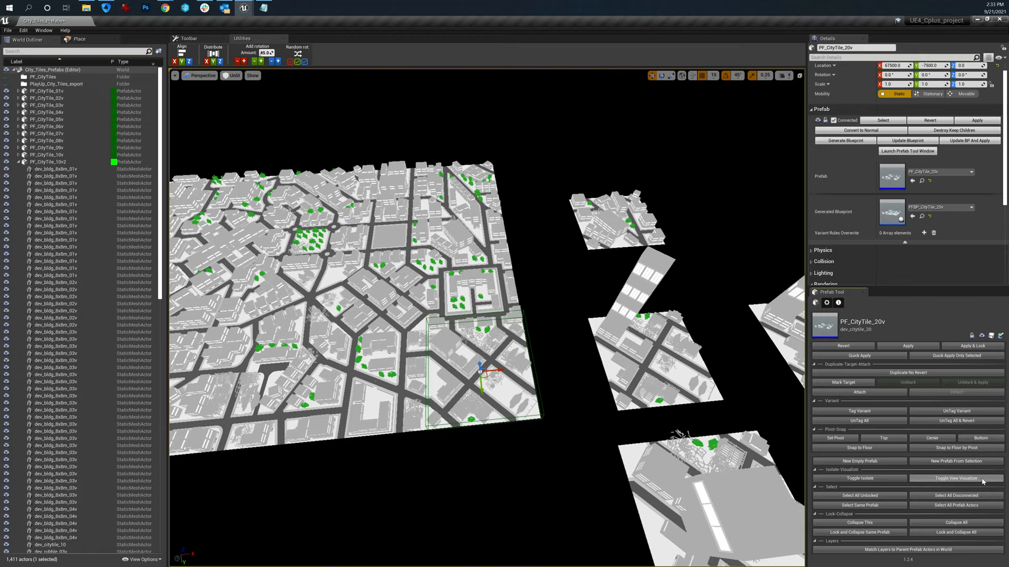
# Toggle the view visualizer for PF_CityTile_20v, outlining its extent
pyautogui.click(956, 478)
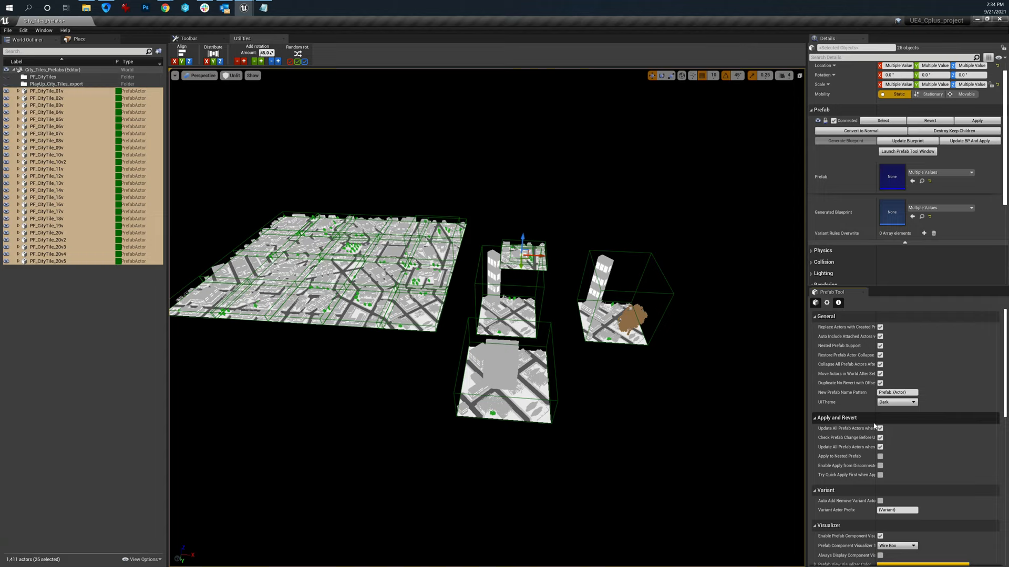
# Scroll through the Prefab Tool settings to reveal the Variant and Visualizer options
pyautogui.scroll(-3)
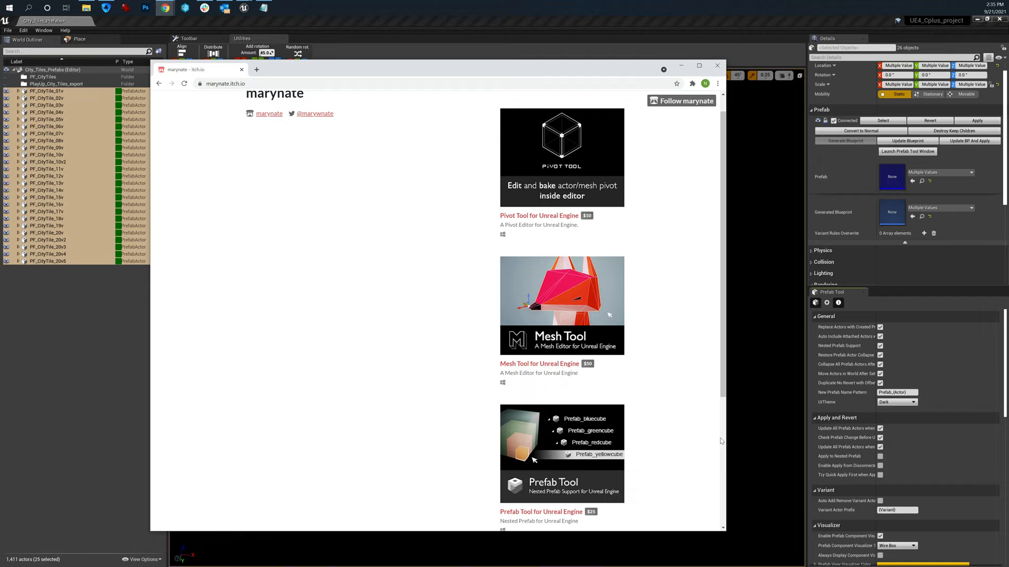
# Scroll the itch.io Prefab Tool page to its description and 25 USD price, then close the browser
pyautogui.scroll(-3)
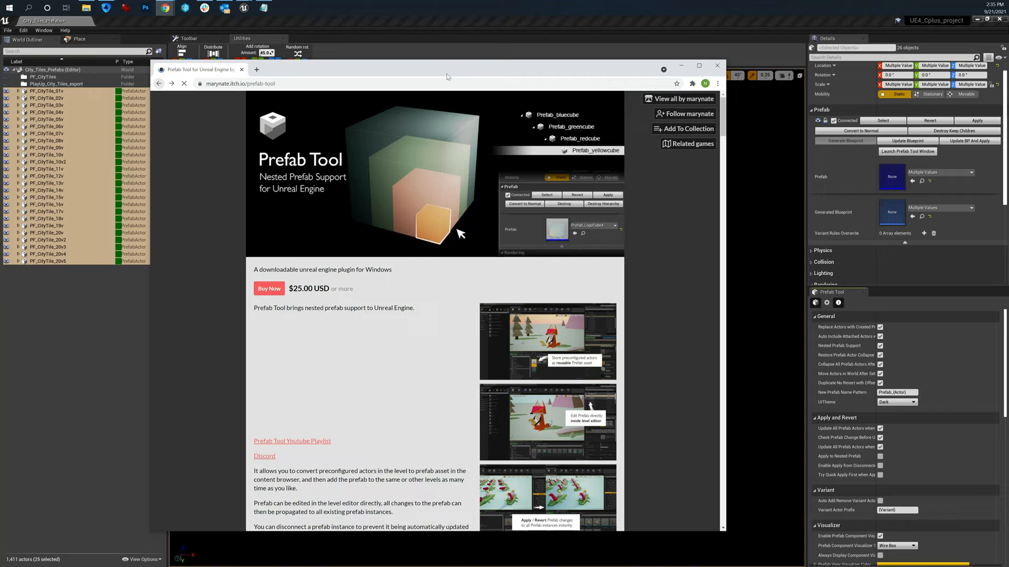
pyautogui.click(716, 65)
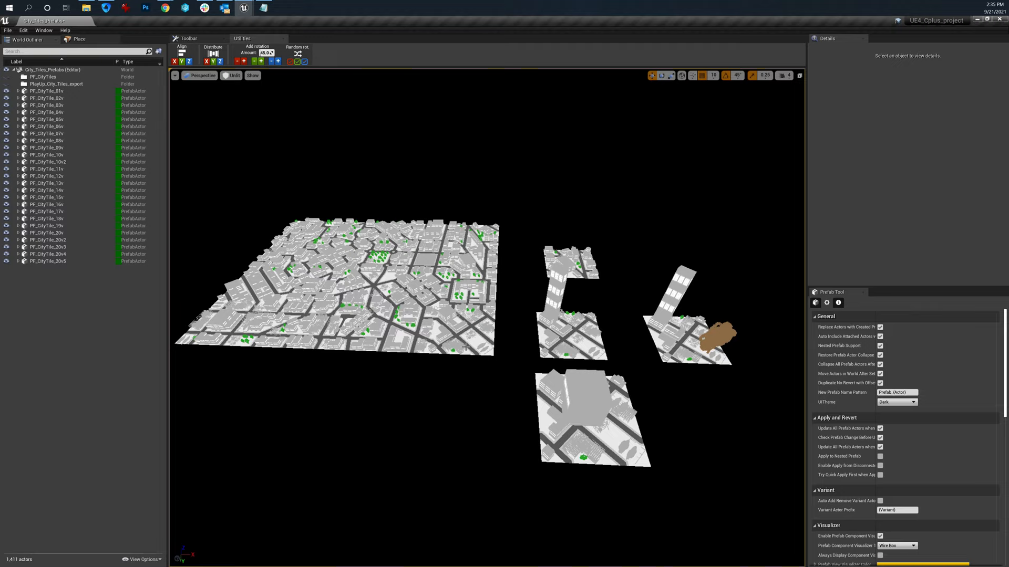
pyautogui.moveTo(592, 345)
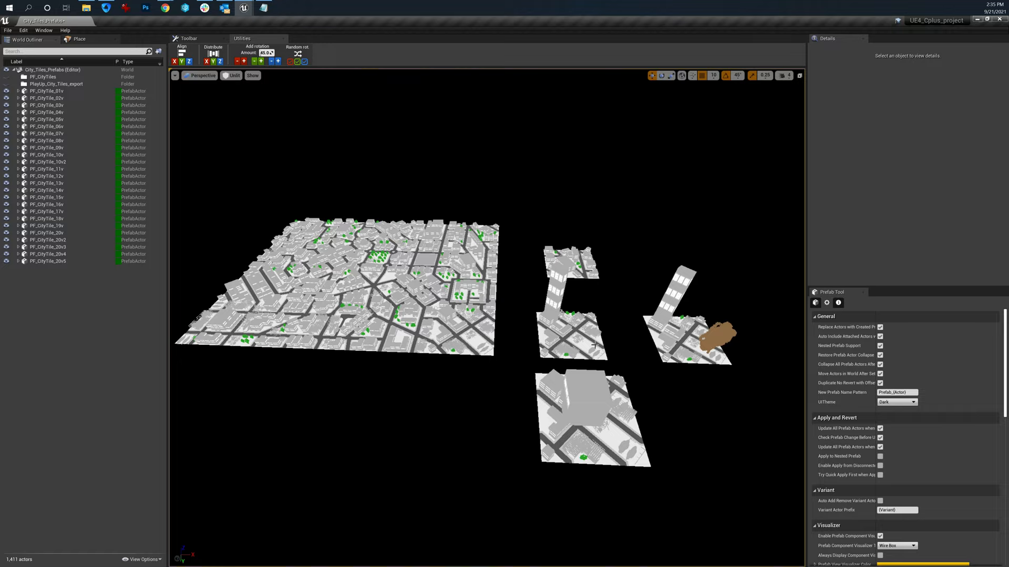
pyautogui.click(47, 262)
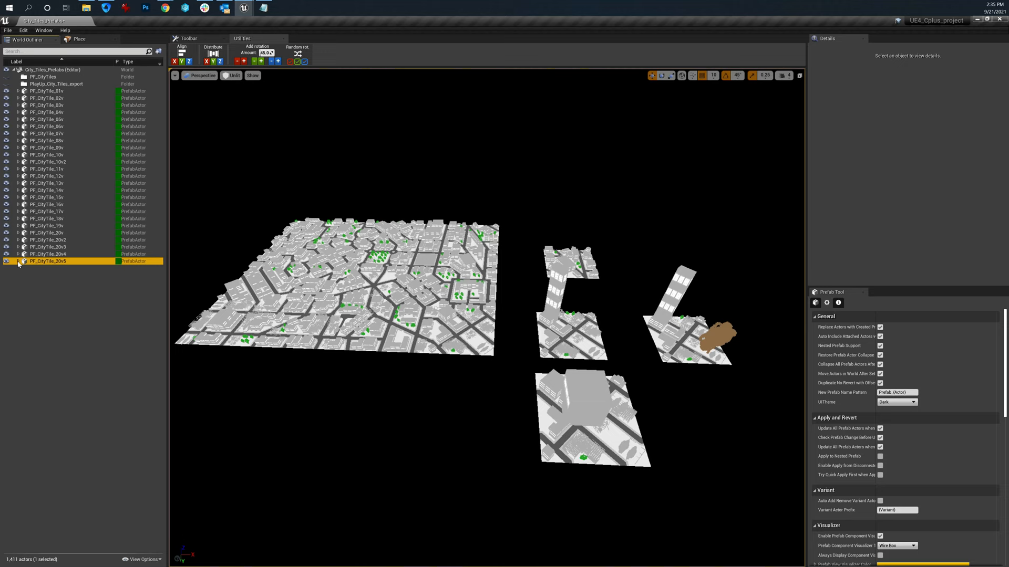
pyautogui.click(47, 183)
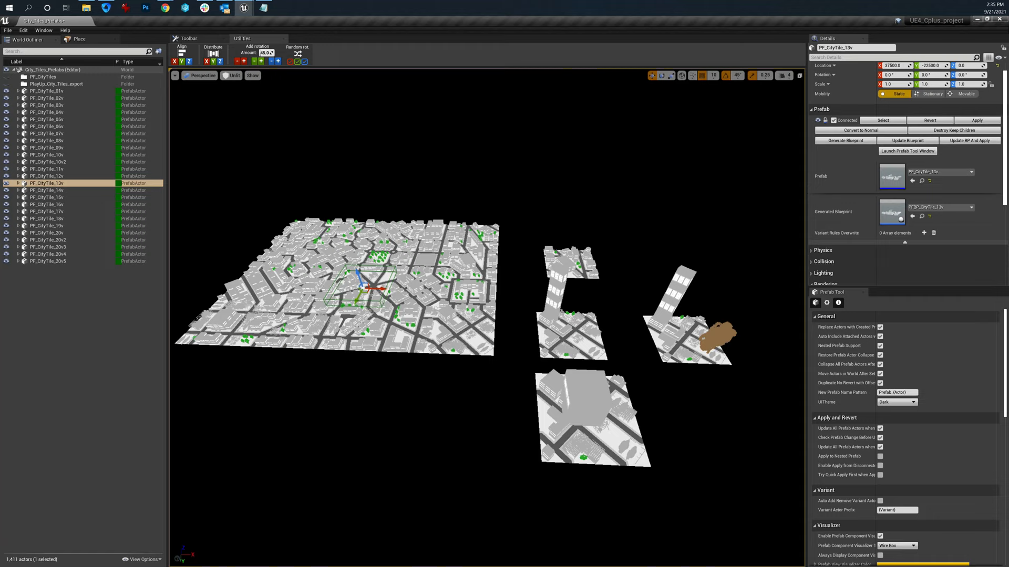
pyautogui.click(48, 148)
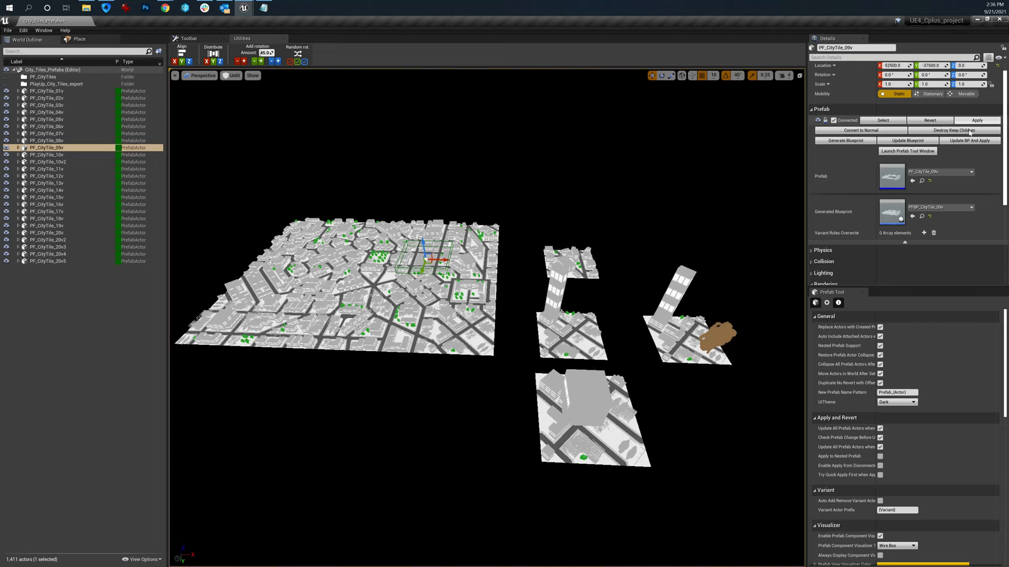